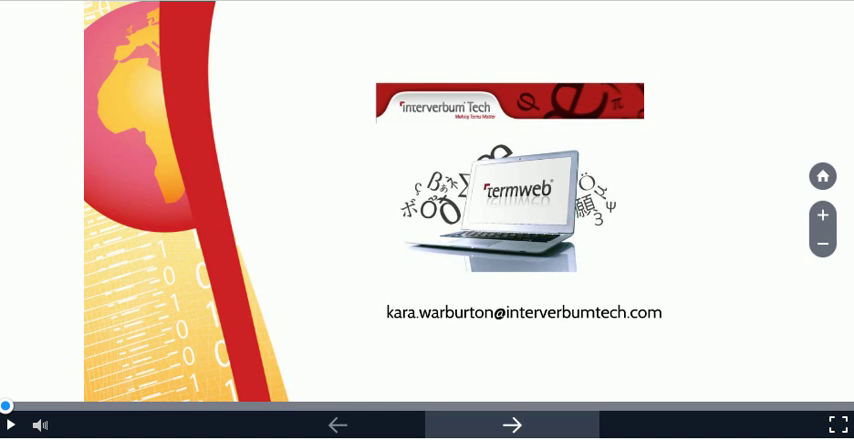
Advance past the title slide to the 'how do you do a good job' slide
click(512, 424)
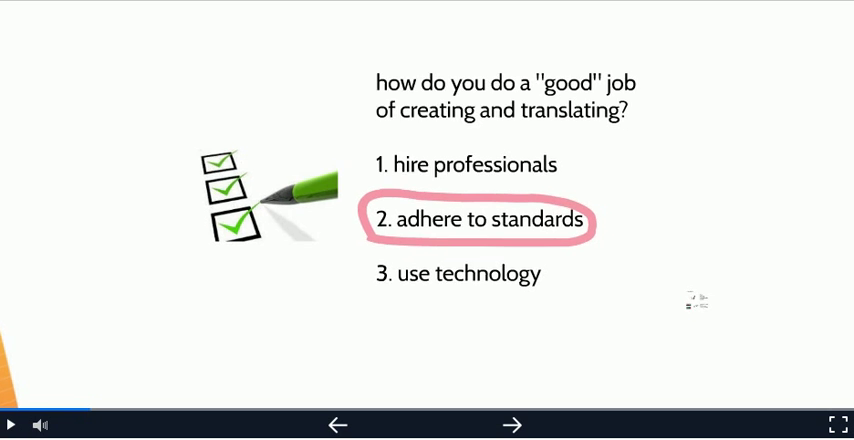
Advance to the standards slide on clear content, markup and file formats
click(536, 424)
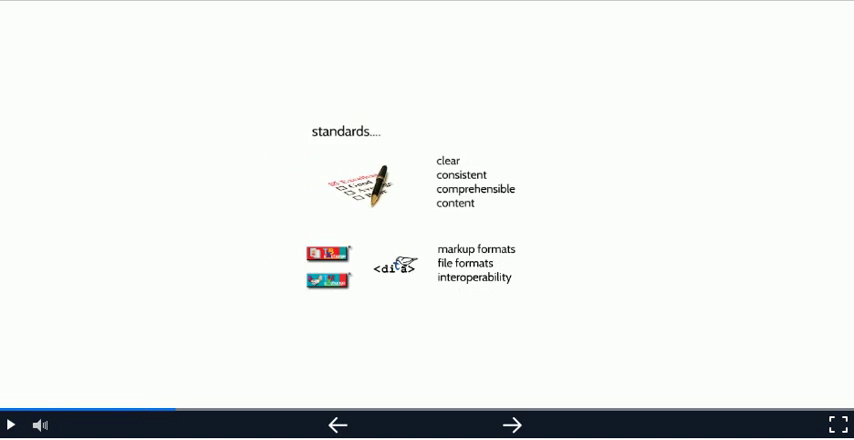
Advance to the '1. controlled authoring' slide listing grammar, style, word usage and markup
click(510, 424)
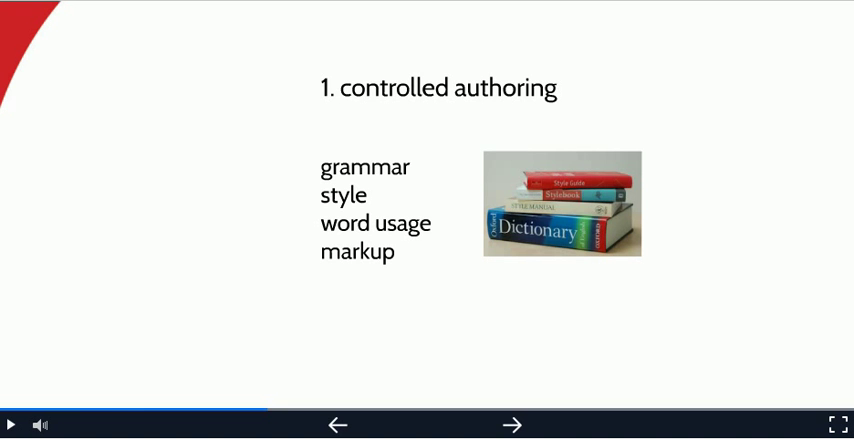
Advance through the '3. controlled words' slide to the hybrid cloud product example
click(486, 424)
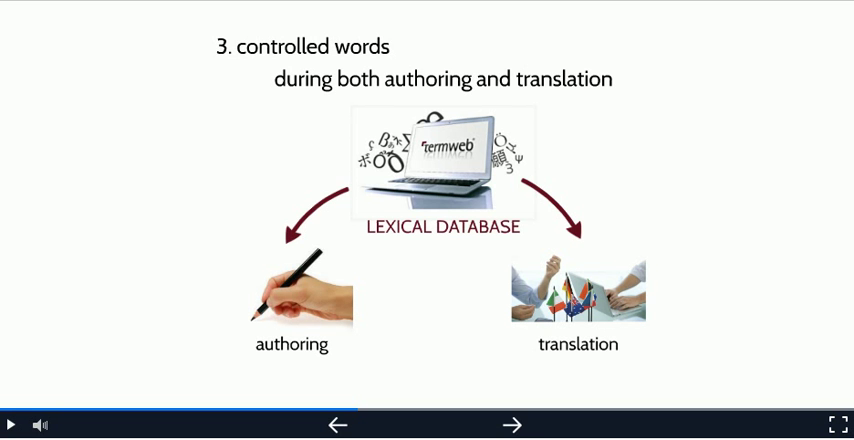
click(488, 424)
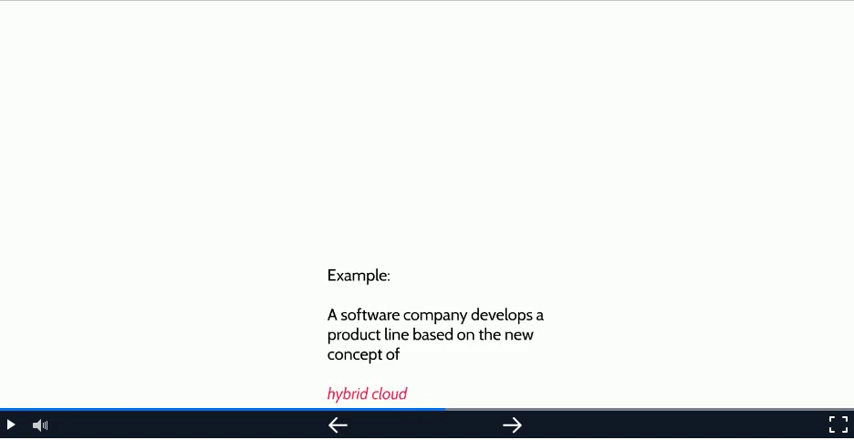
Advance to the '1. global positioning strategy' step on speed to market and agility
click(366, 392)
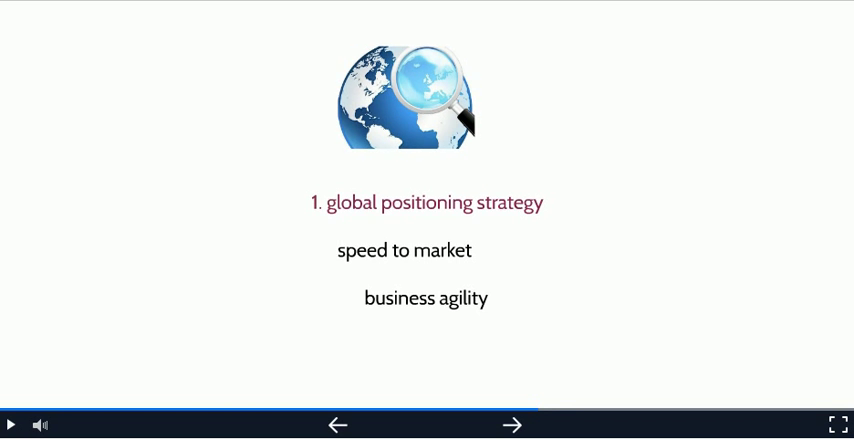
Advance to the '3. branding' step on brand identity, marketing and customer relationships
click(510, 424)
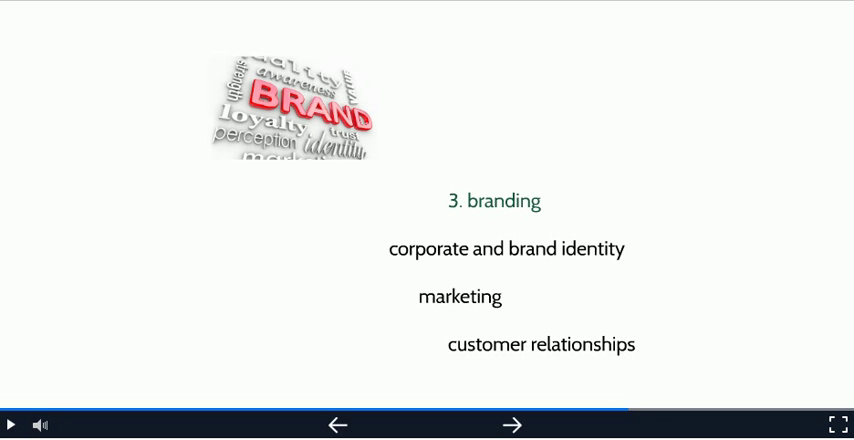
Advance past 'understanding SEO' to '5. risk management' on trademarks, compliance and liability
click(512, 424)
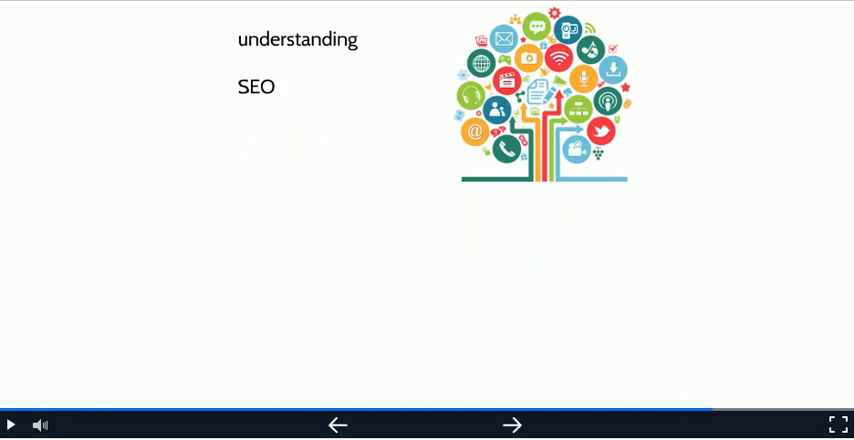
click(512, 424)
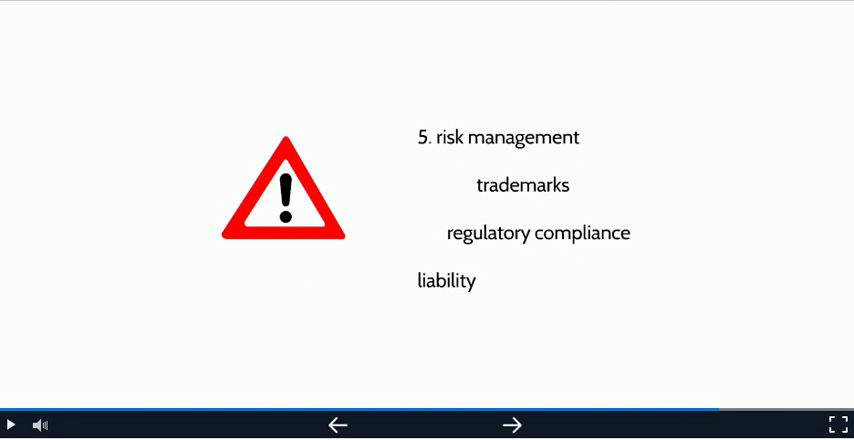